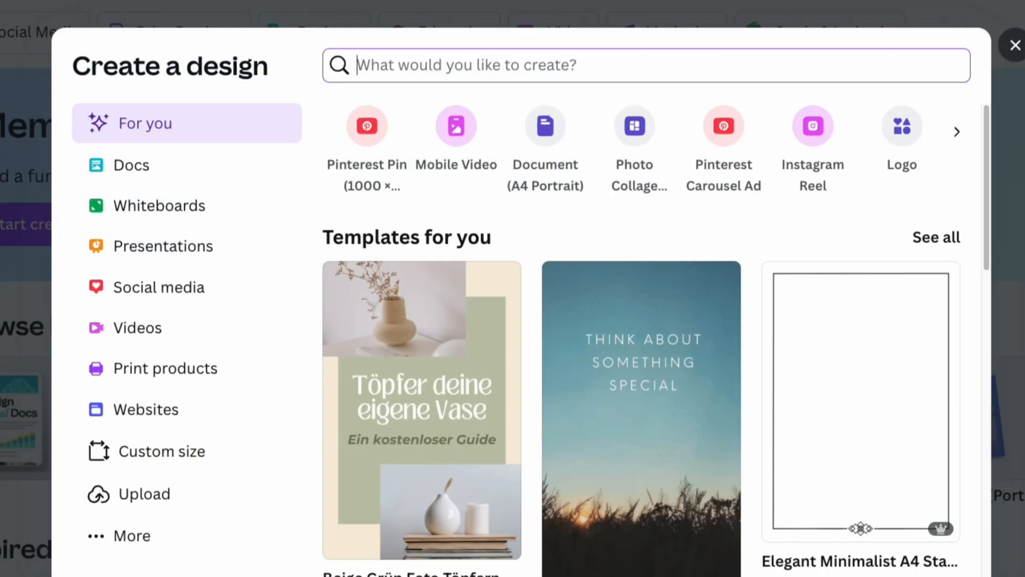
Step: Search Create a design for an Amazon sponsored brand video format
text(Amazon sponsored brand vi)
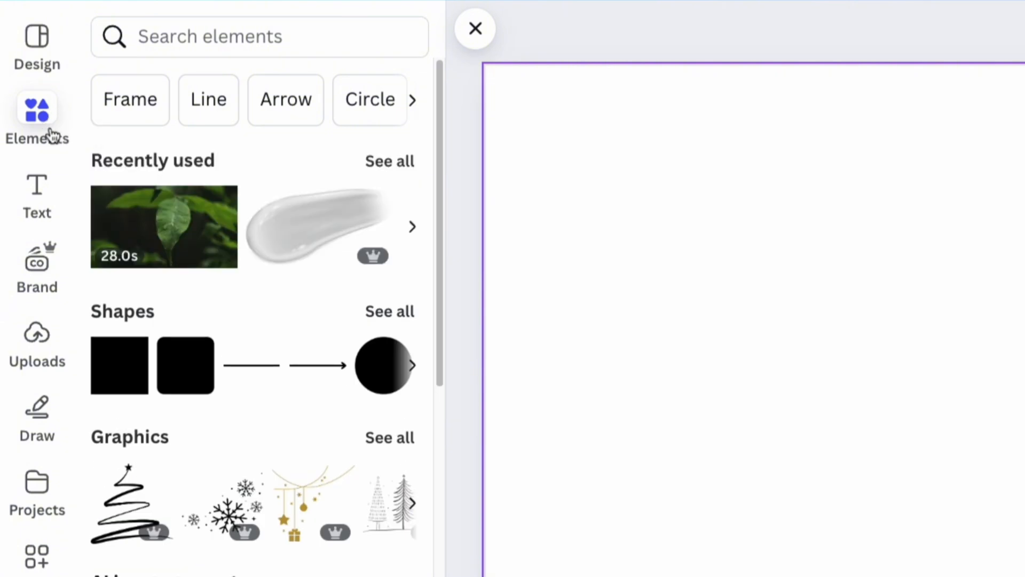
Step: Find 'nature leaves' in Elements and add the dew-covered green leaf video to page one
text(nat)
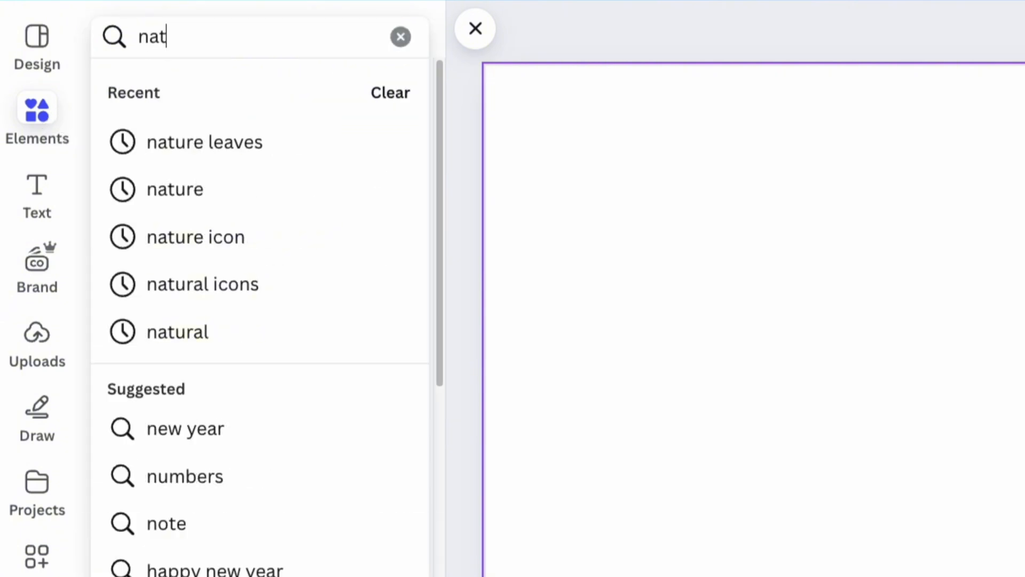
click(205, 141)
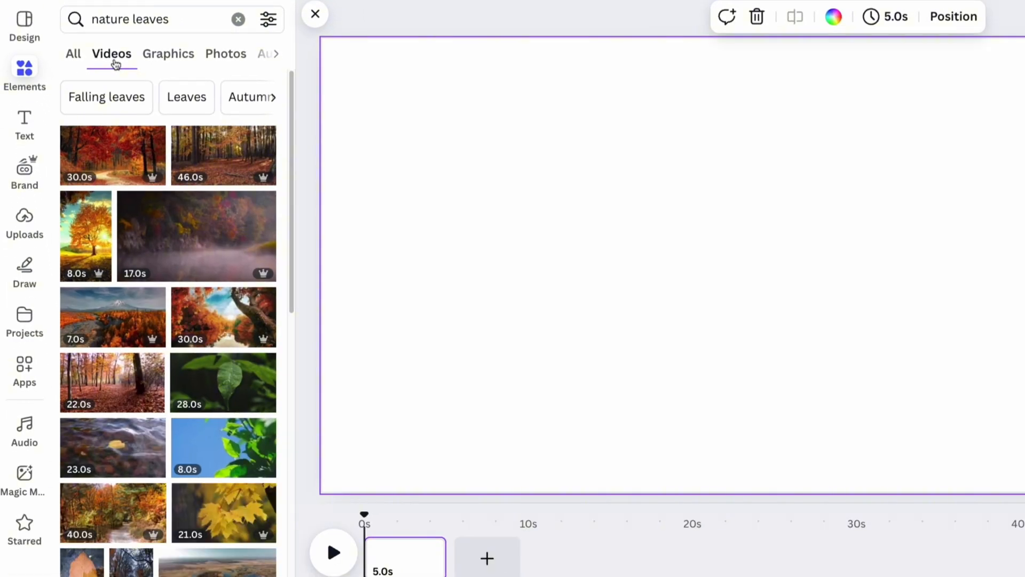
scroll(down, 3)
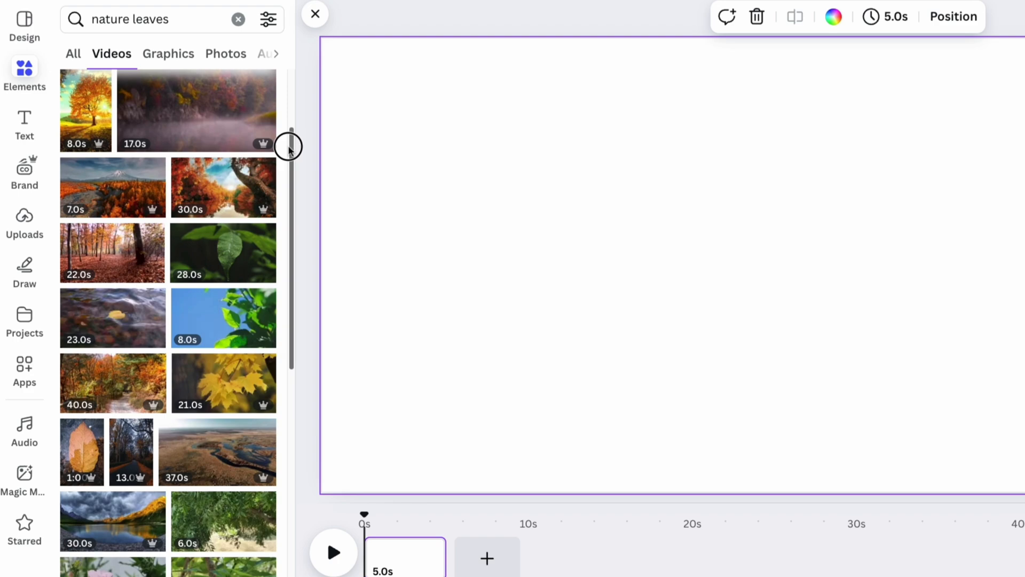
click(224, 252)
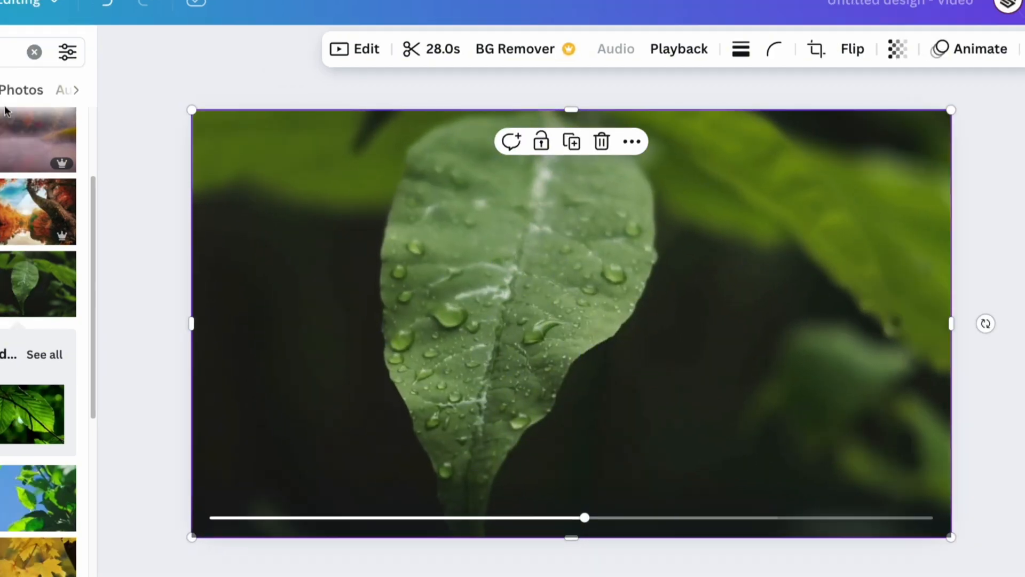
Step: Add a 'Logo' text box over the leaf video and colour it white
click(34, 185)
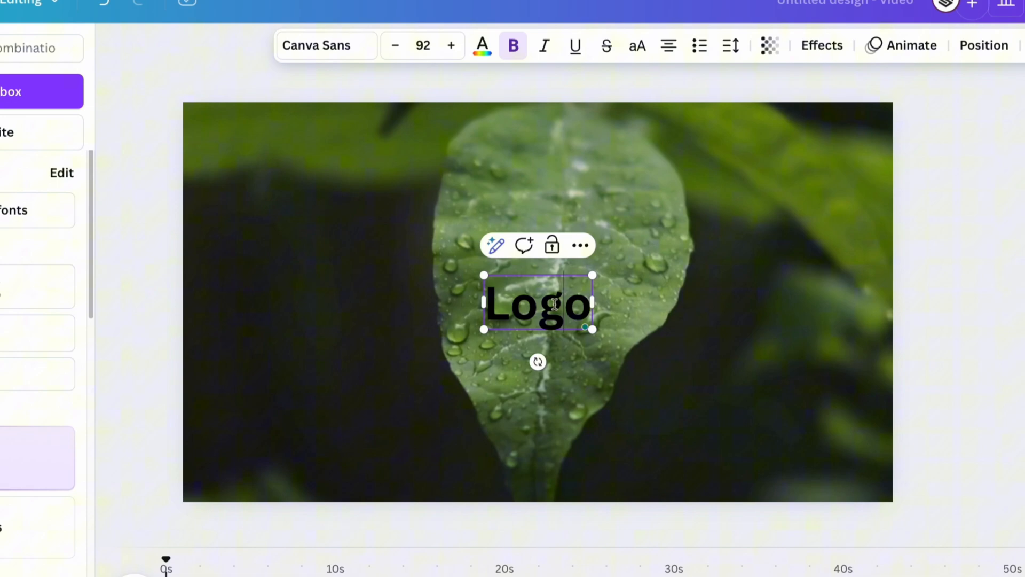
click(481, 45)
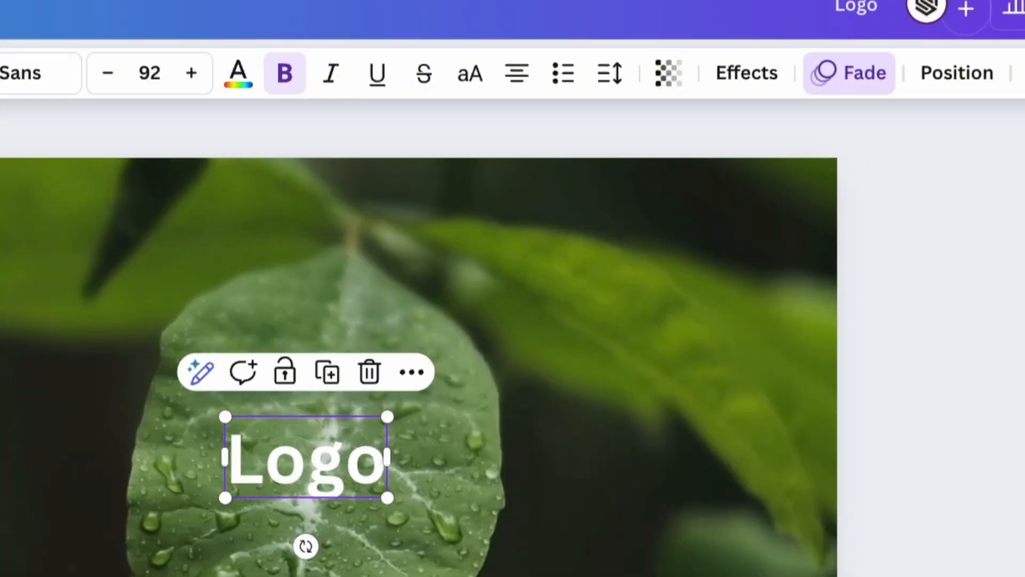
Step: Give the Logo text a suggested entrance animation from Animate
click(849, 73)
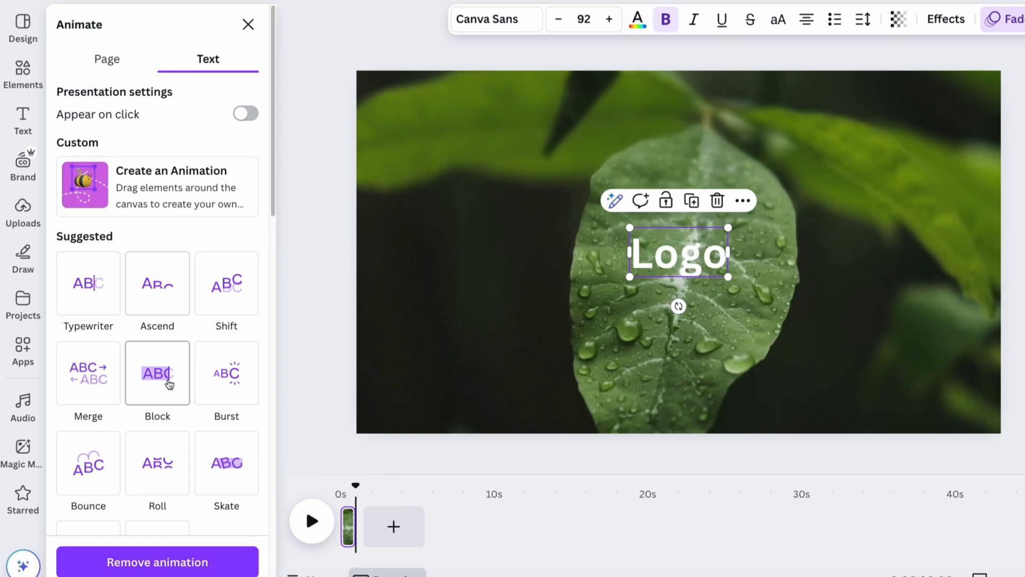
click(226, 373)
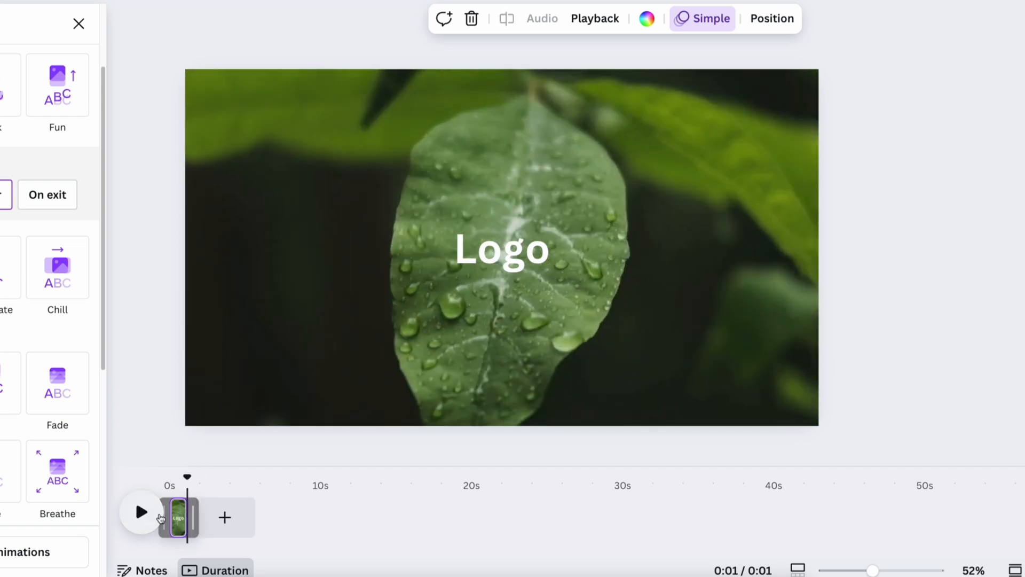
Step: Add a second page with the serum photo and a dark green 'New Serum for Smooth' headline
click(224, 516)
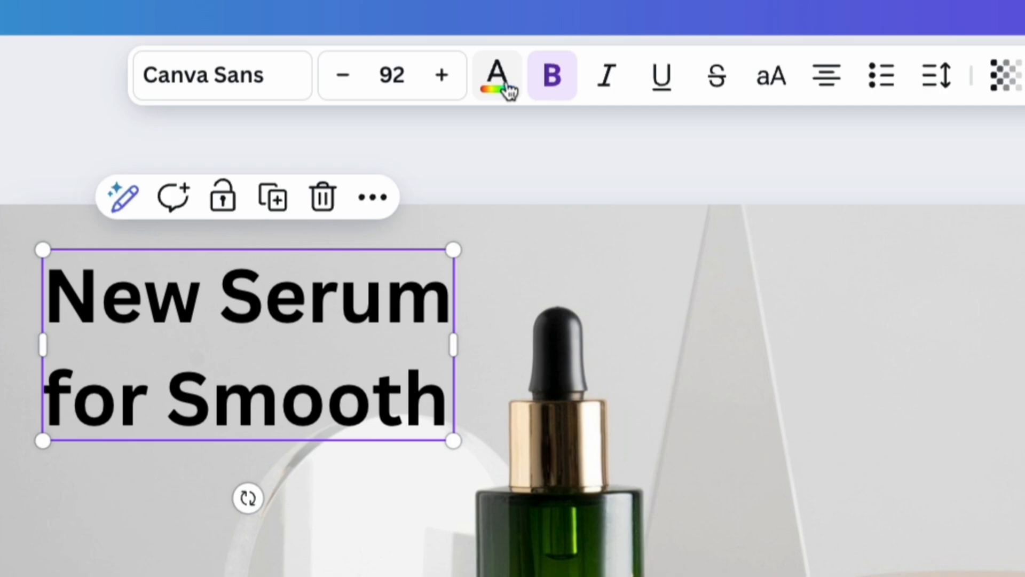
click(223, 367)
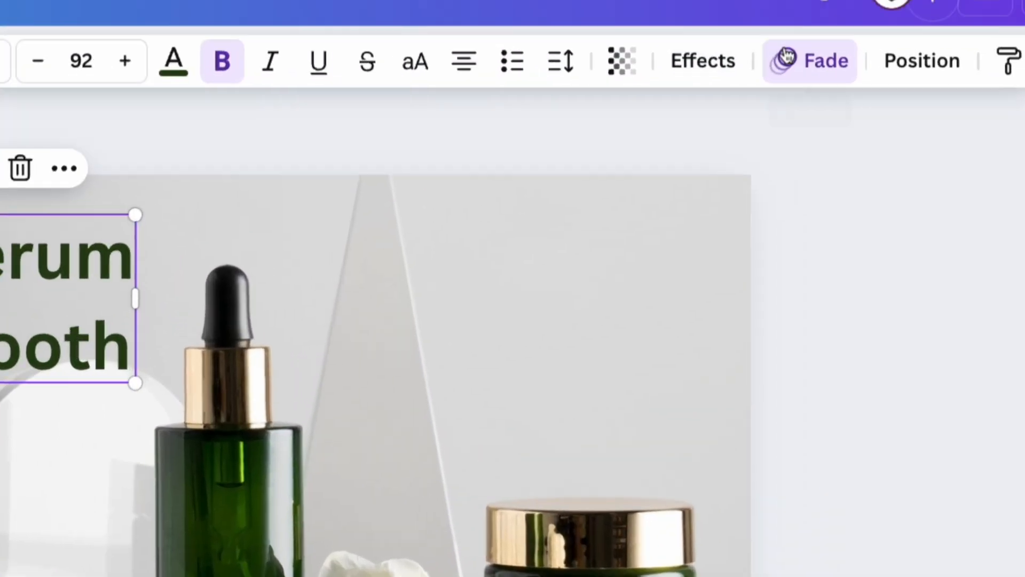
Step: Apply the Clarify animation to the headline, set to play On enter
click(809, 60)
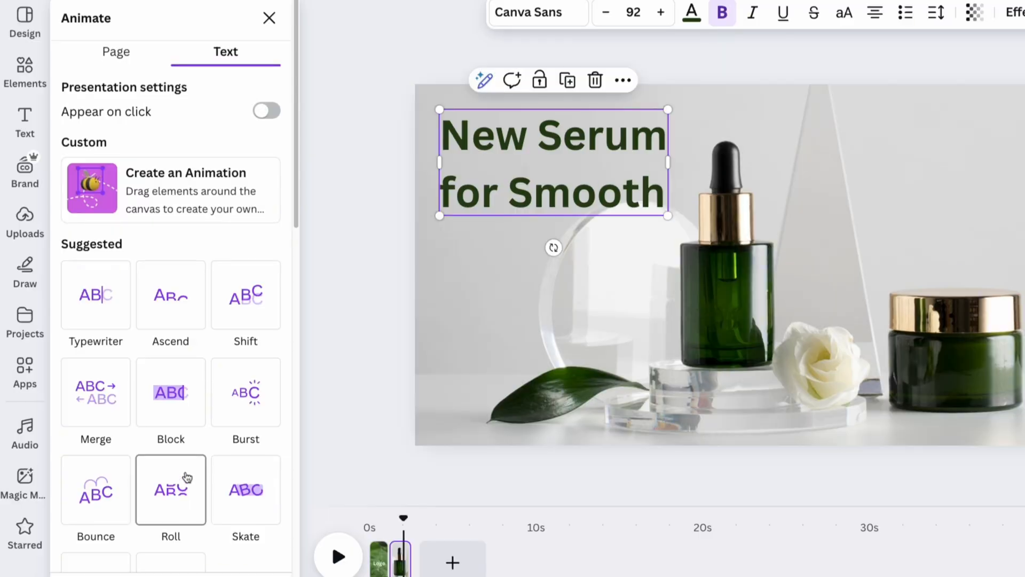
click(171, 307)
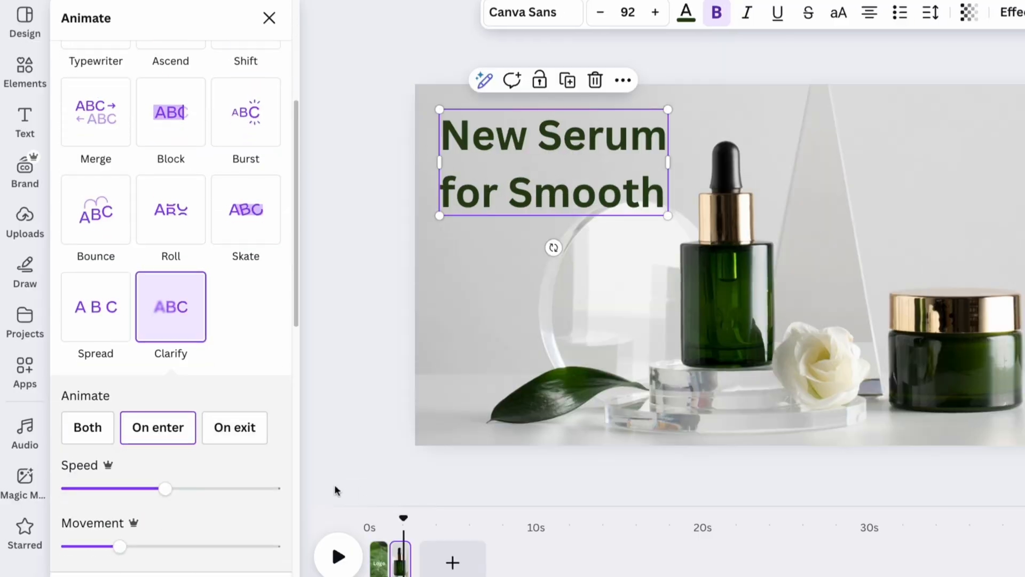
click(269, 18)
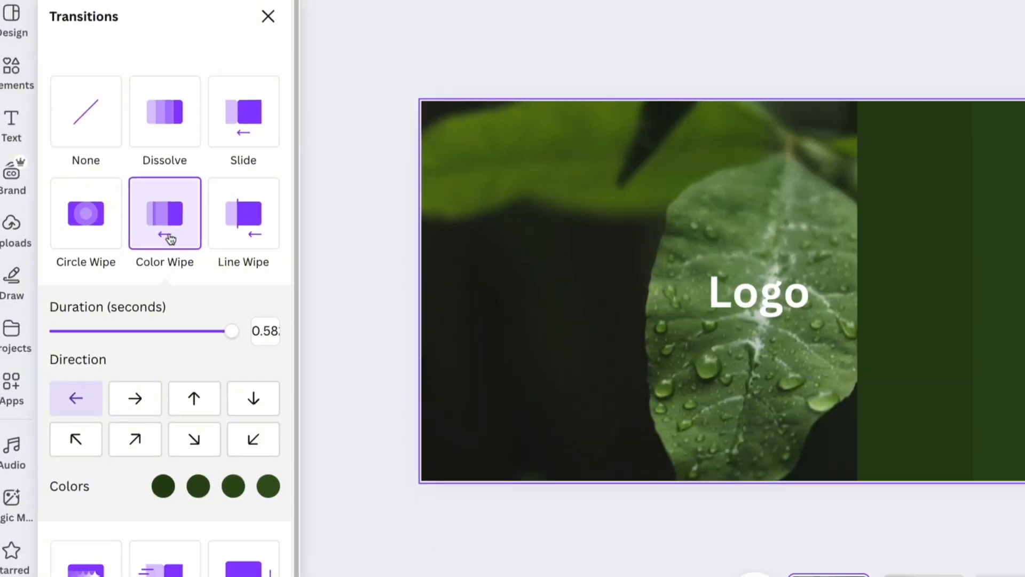
Step: Scroll the transition options to set a dark green Color Wipe between pages one and two
scroll(down, 3)
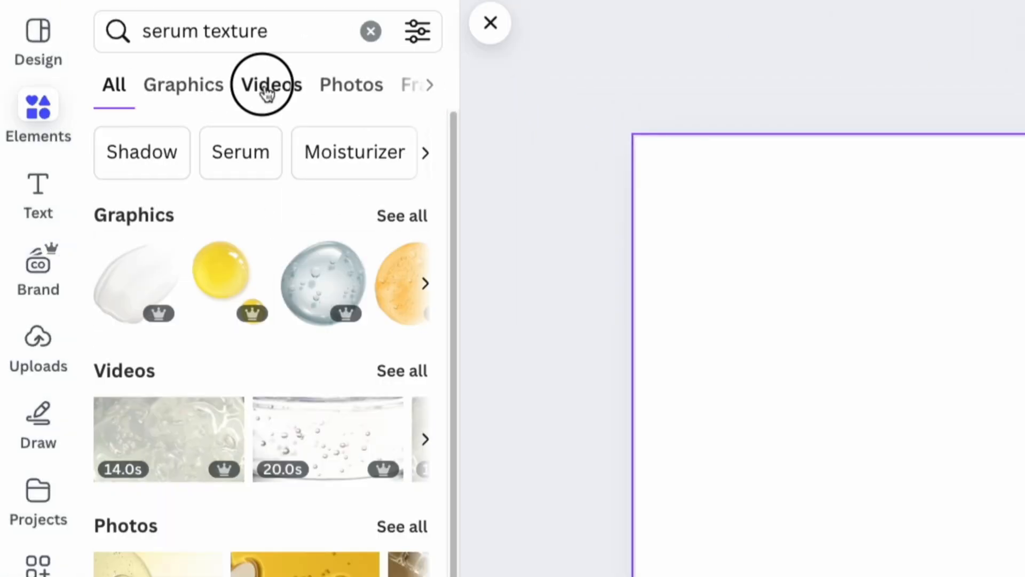
Step: Add the 'serum texture' face video as page 3 with a wipe transition into it
click(268, 85)
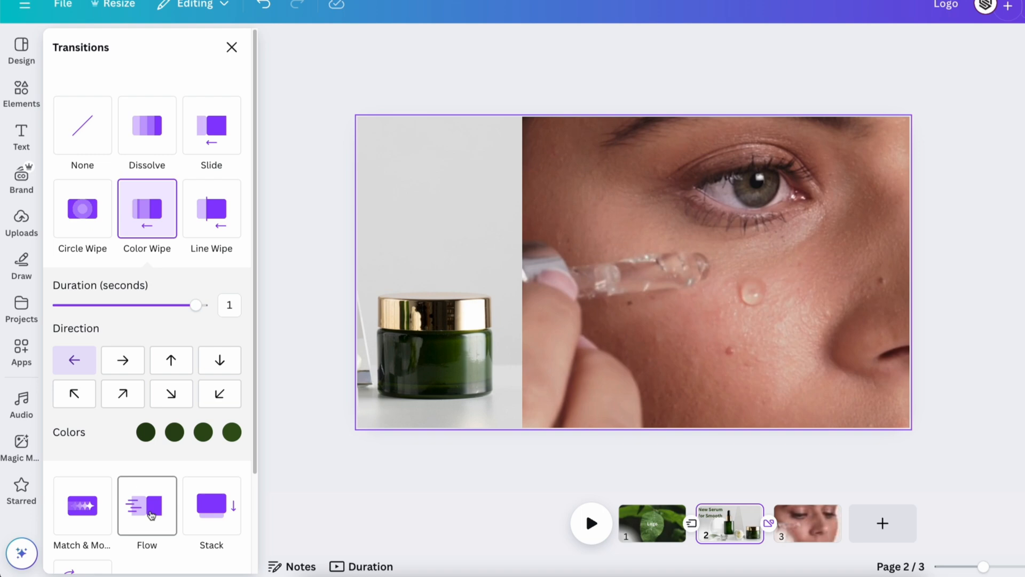
click(22, 135)
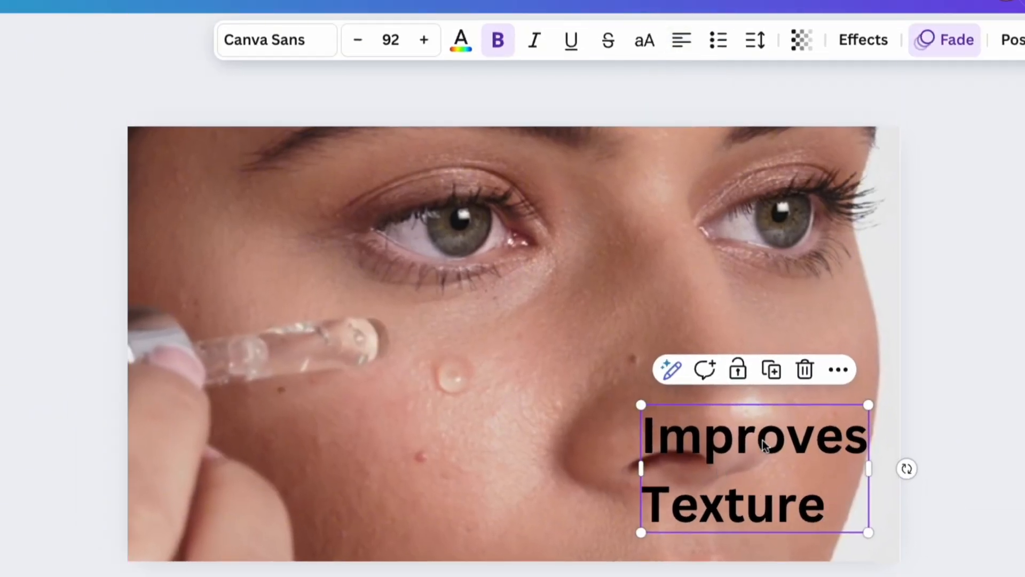
Step: Caption page 3 with white 'Improves Skin Texture' text and preview the video
click(461, 39)
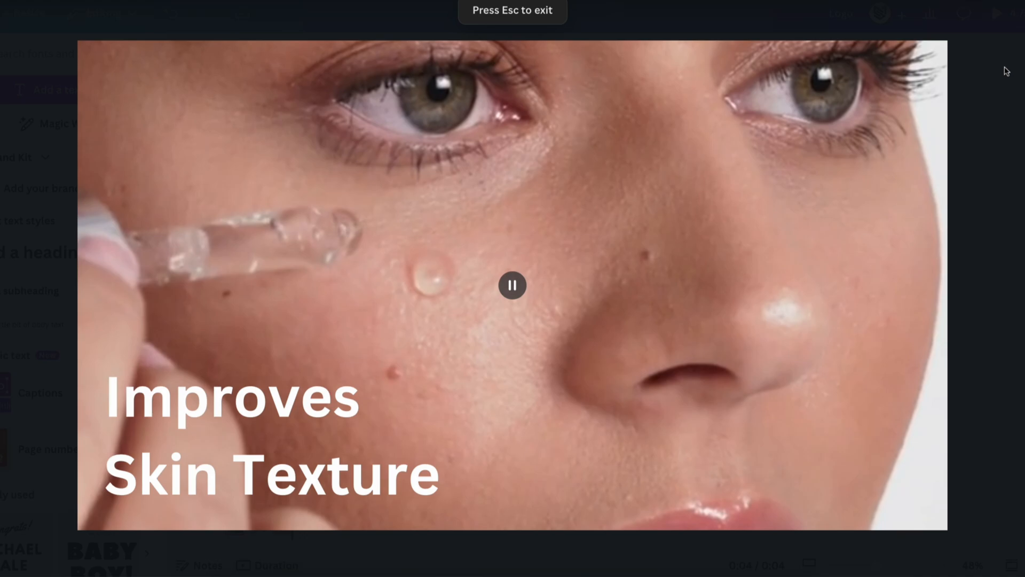
key(Escape)
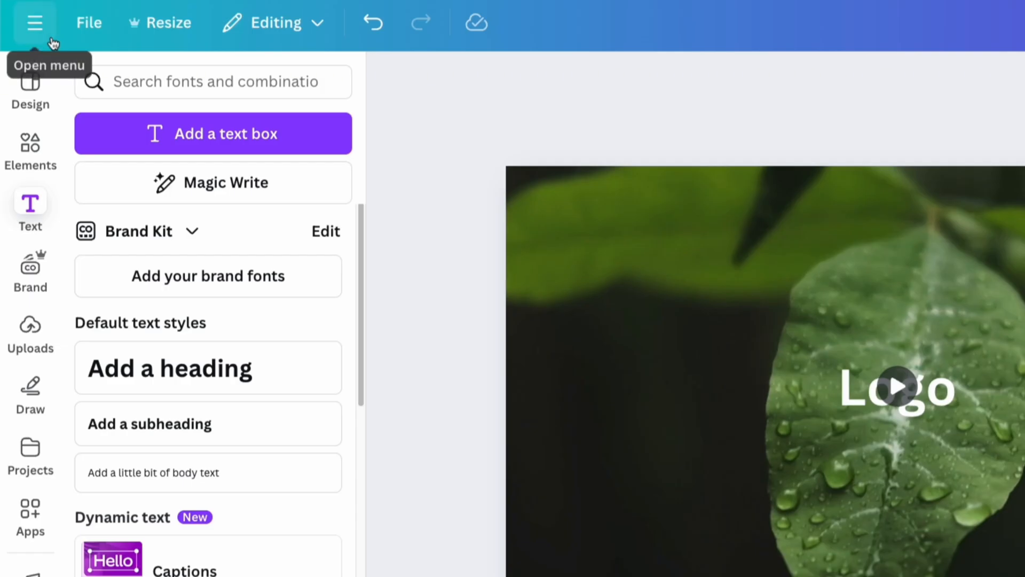
Step: Open Share > Download with MP4 Video as the file type
click(983, 19)
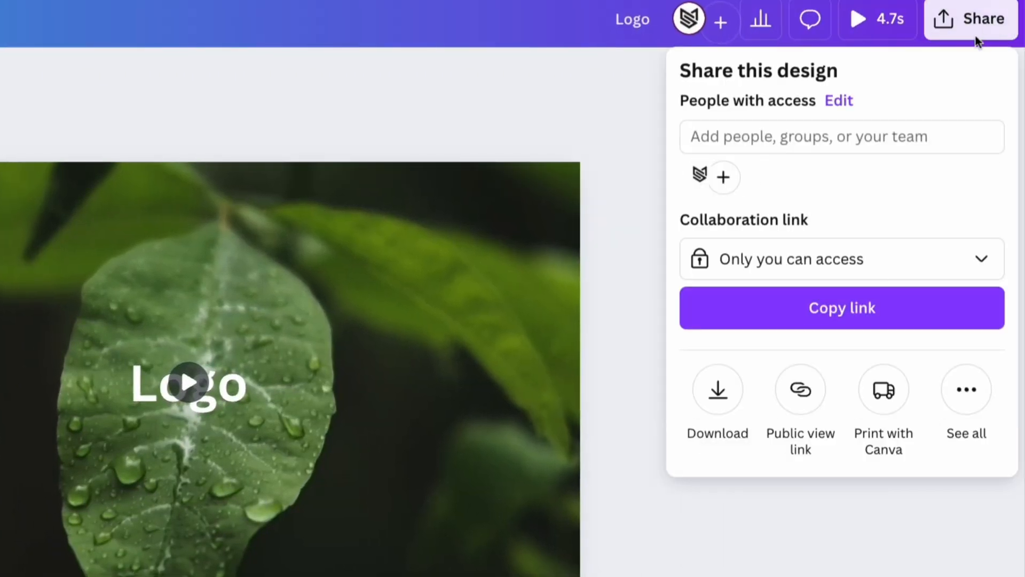
click(718, 392)
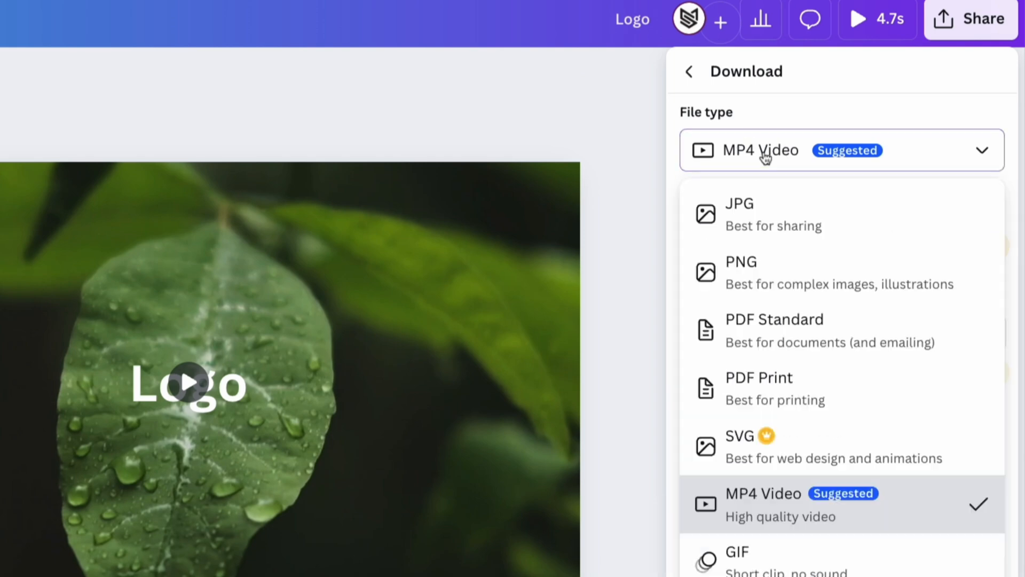